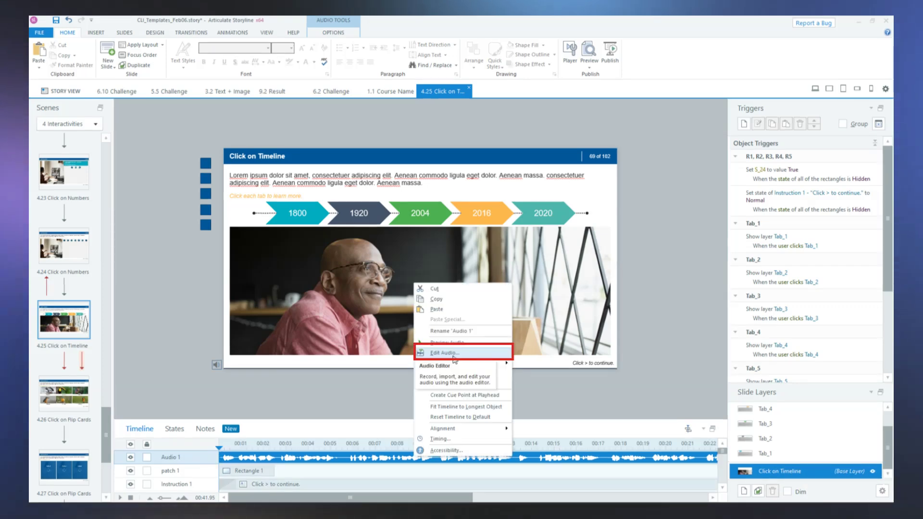
Step: Open Audio 1 from the timeline in the Audio Editor via Edit Audio
left_click(443, 352)
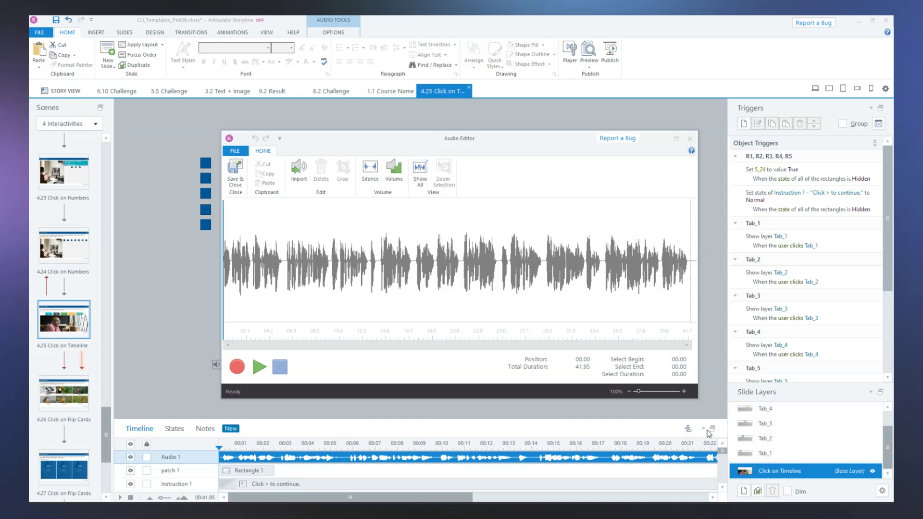
Step: Delete the waveform span from 13.81 to 21.32 s, shortening the clip to 34.44 seconds
left_click_drag(382, 259, 459, 259)
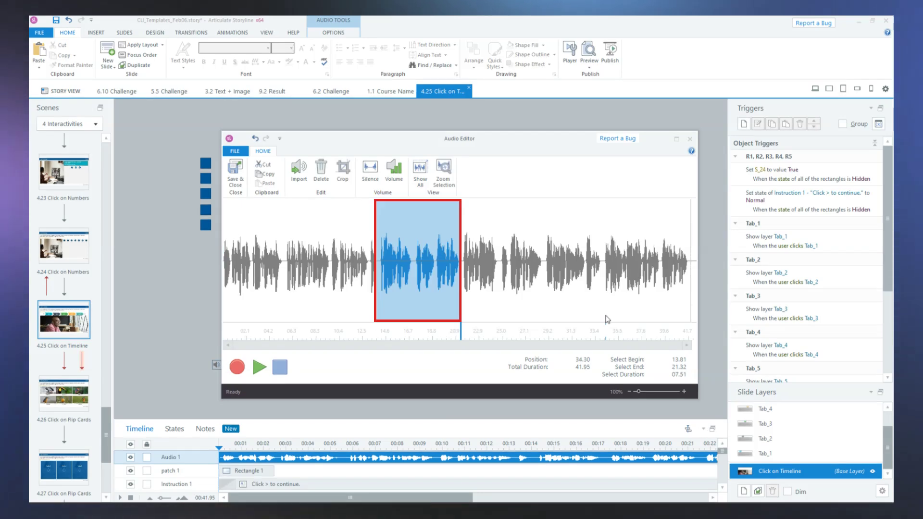
mouse_move(321, 170)
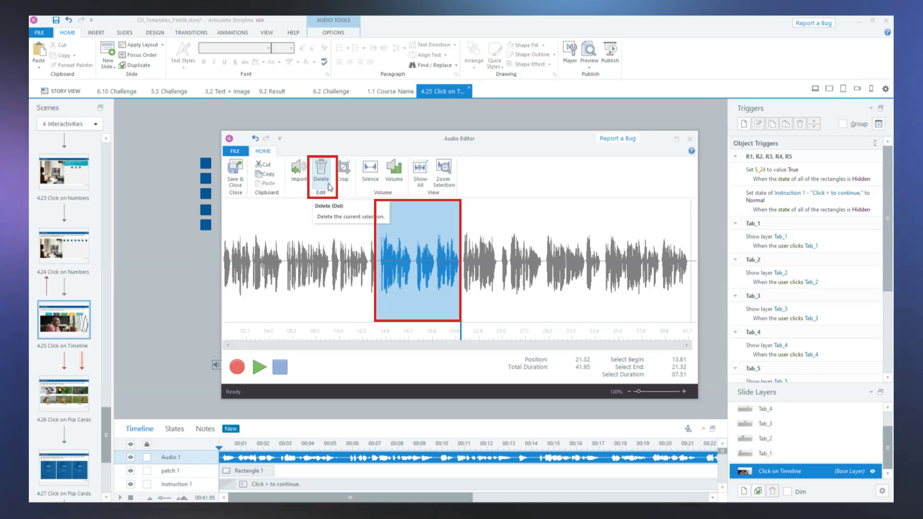
left_click(322, 170)
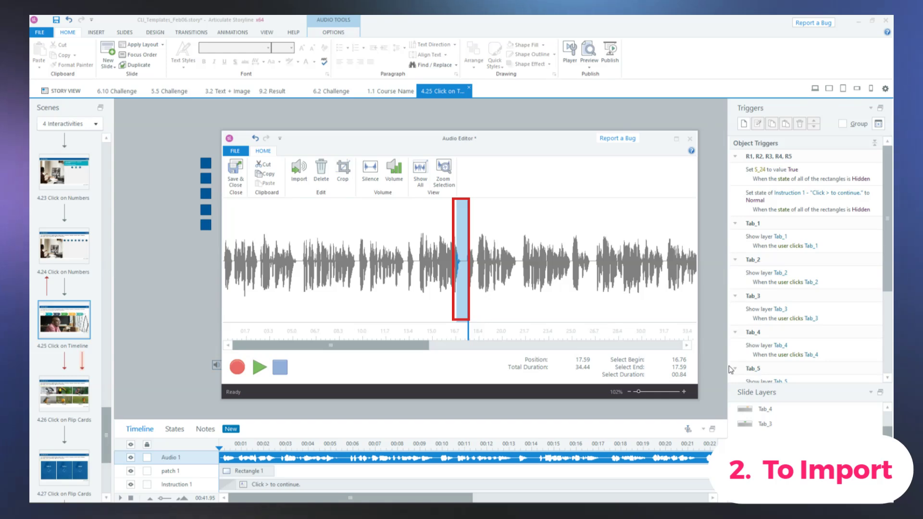
mouse_move(299, 171)
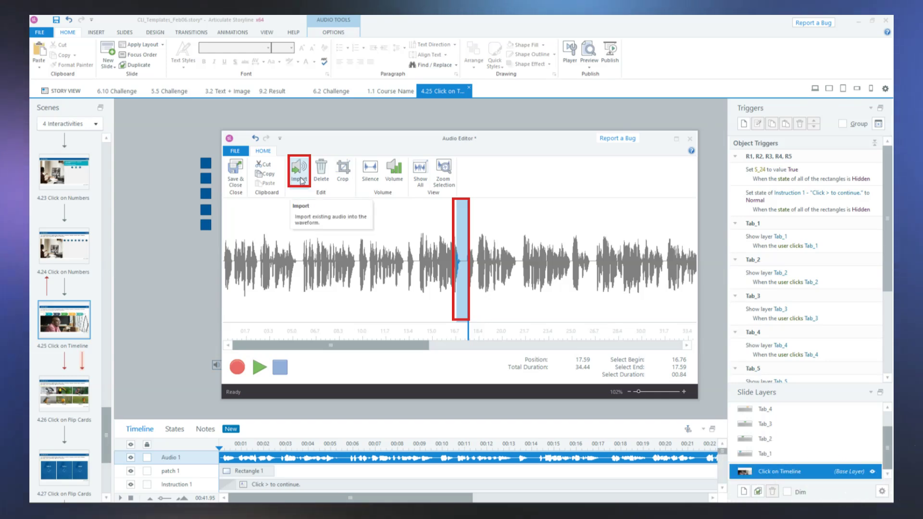
Step: Import audio file 71 at about 16.8 seconds, extending the clip to 39.10 seconds
left_click(299, 168)
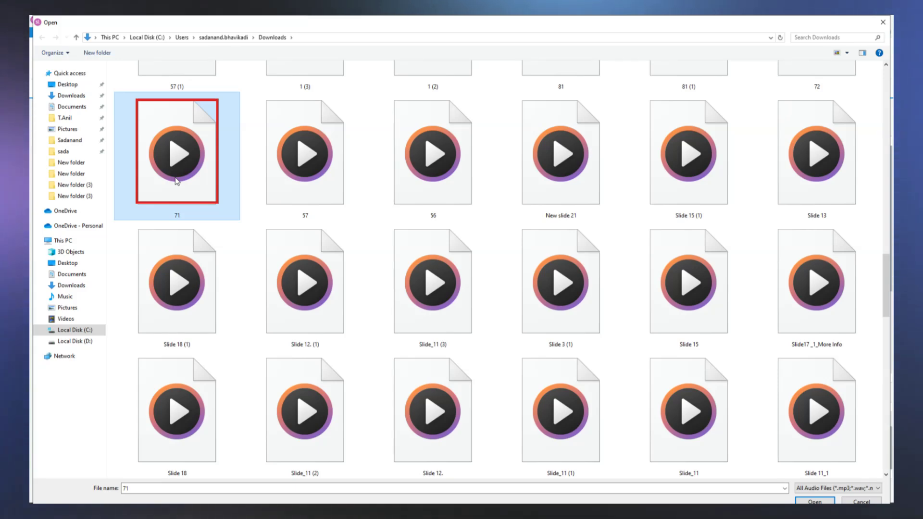
left_click(816, 501)
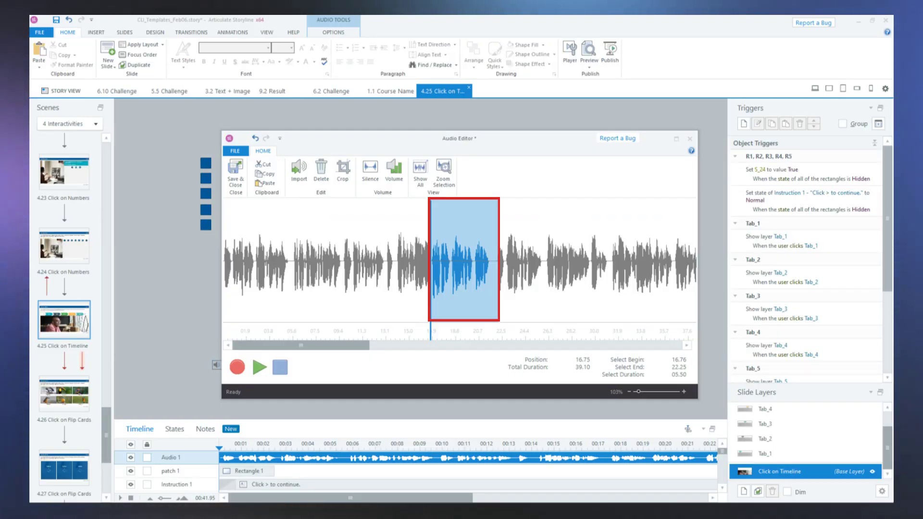
mouse_move(235, 173)
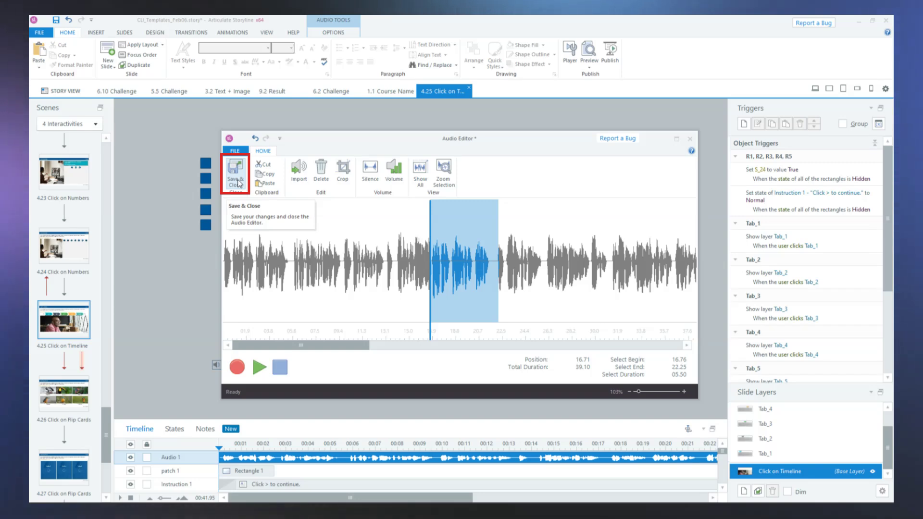
Step: Save the audio edits and close the Audio Editor
left_click(235, 169)
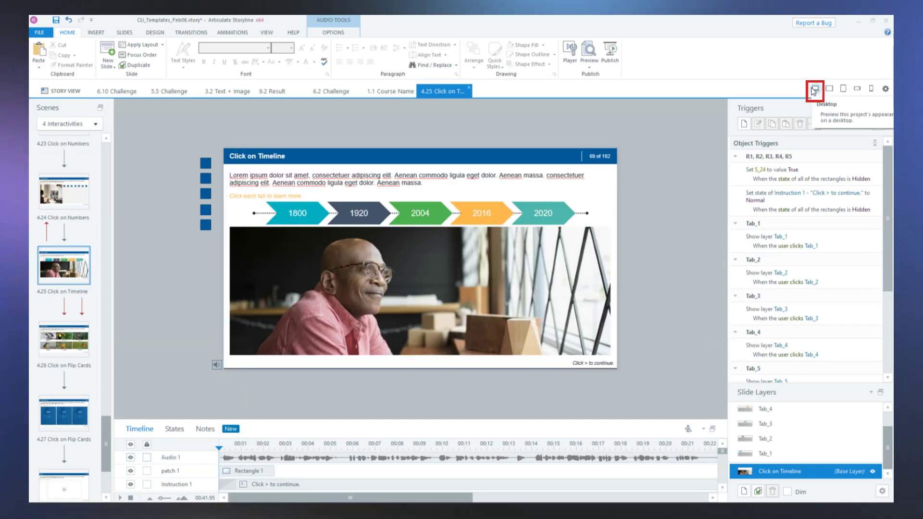
left_click(814, 88)
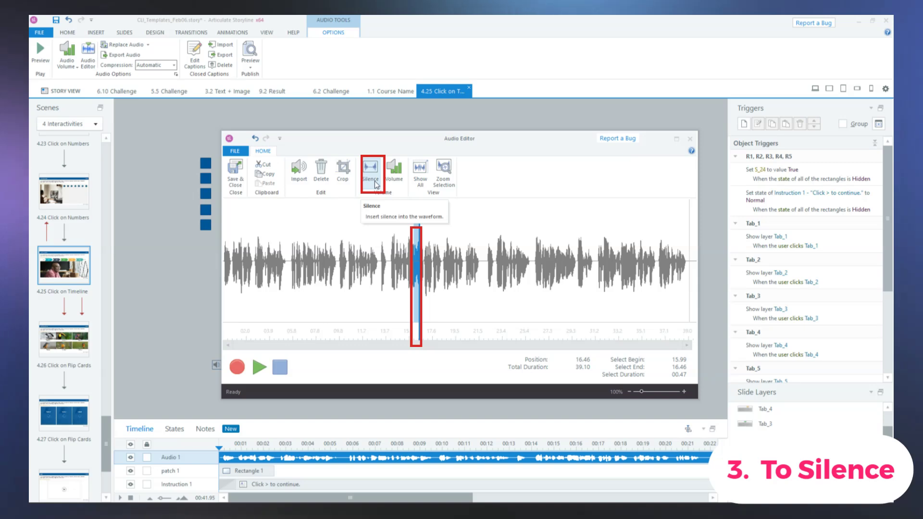
Step: Insert silence into Audio 1 near the 16-second mark
left_click(370, 172)
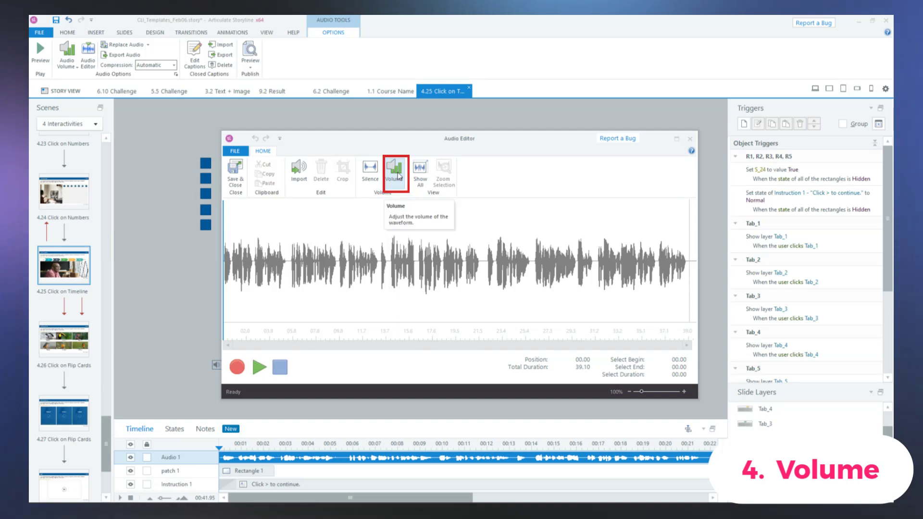
Step: Boost Audio 1's volume by 57% in the Volume dialog
left_click(395, 171)
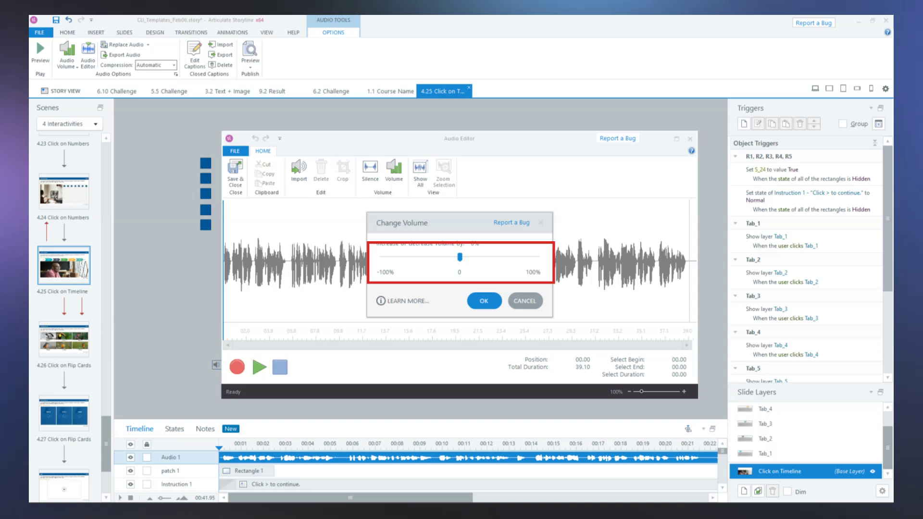
left_click_drag(460, 257, 505, 256)
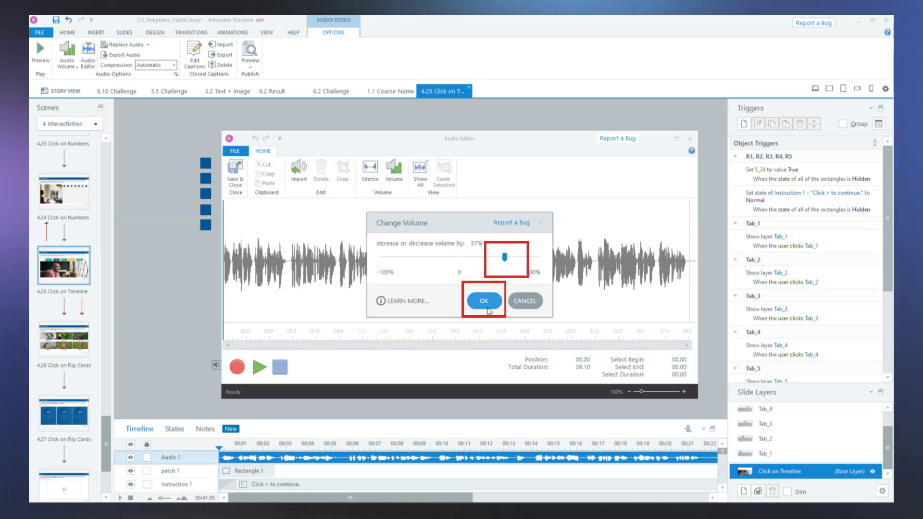
left_click(484, 301)
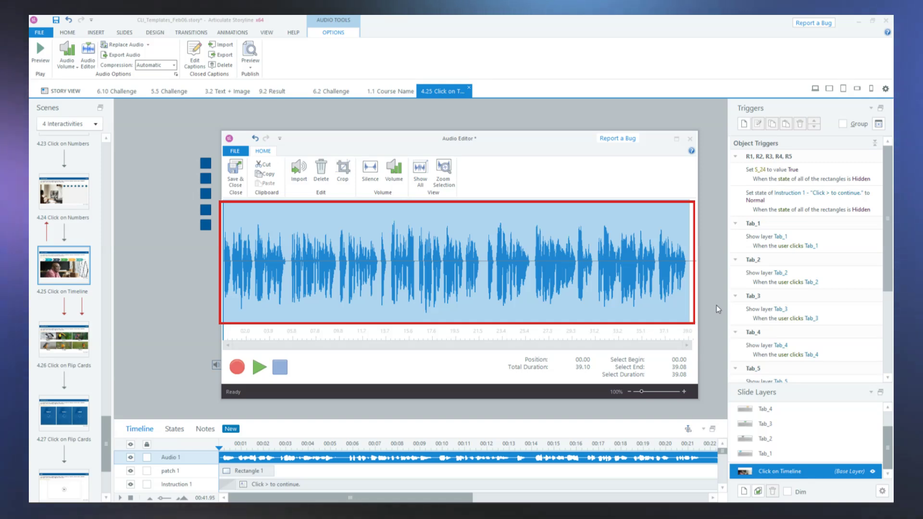
mouse_move(237, 174)
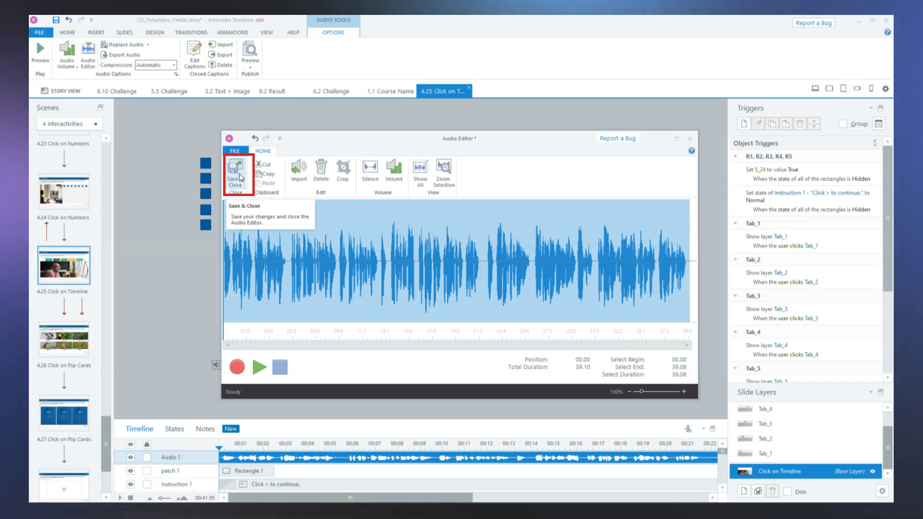
Step: Save the volume change, close the editor and preview the slide
left_click(234, 170)
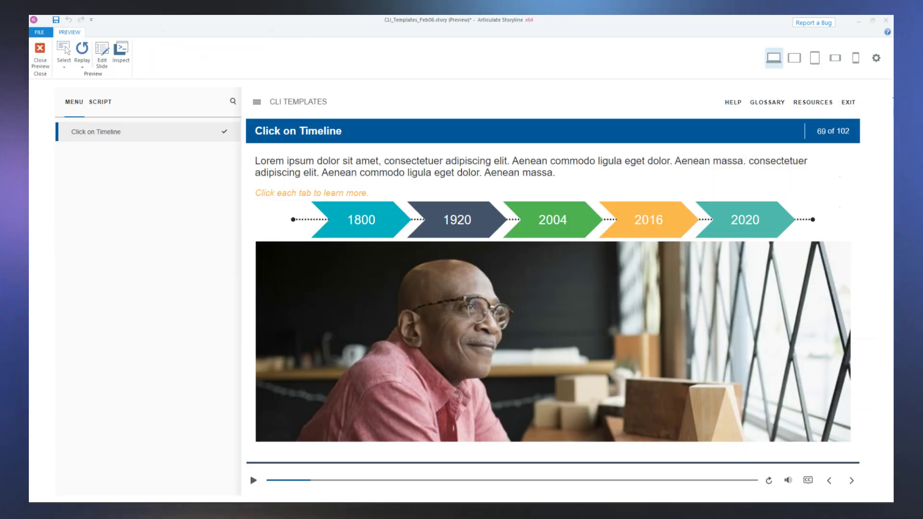